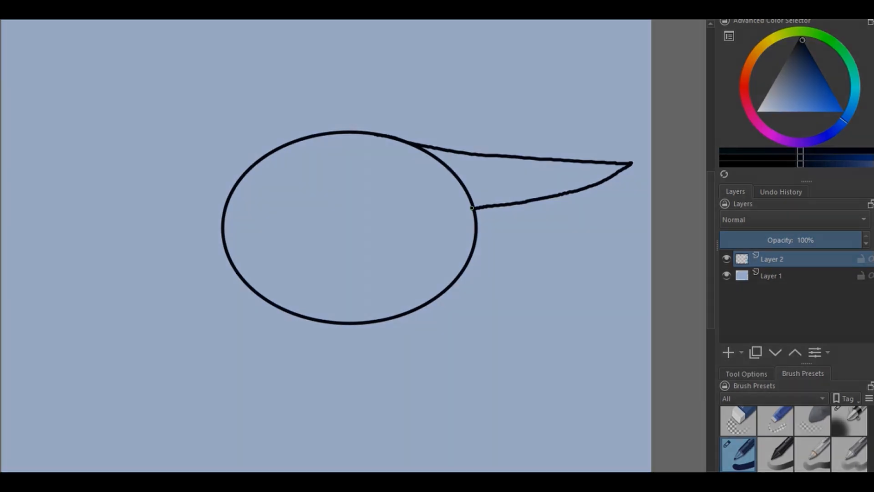
Draw the dragon's open-jawed snout and neck strokes left of and below the round head.
{"action": "left_click_drag", "start_coordinate": [306, 135], "coordinate": [224, 162]}
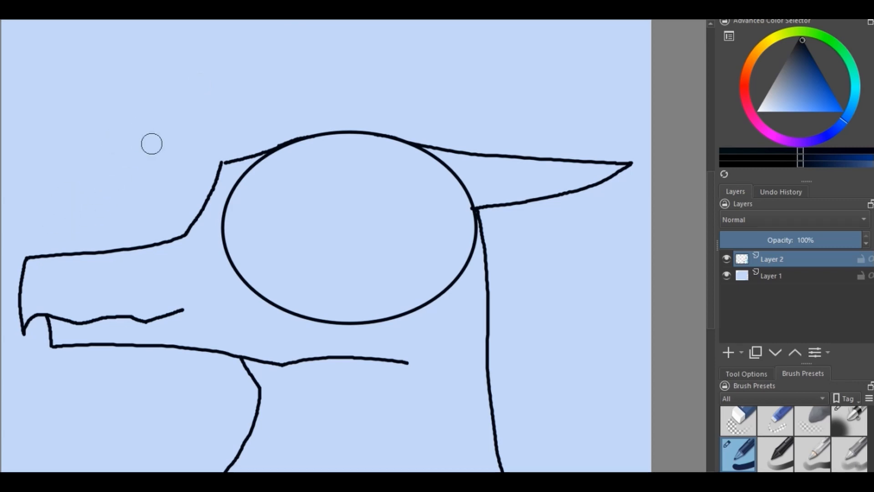
{"action": "mouse_move", "coordinate": [610, 93]}
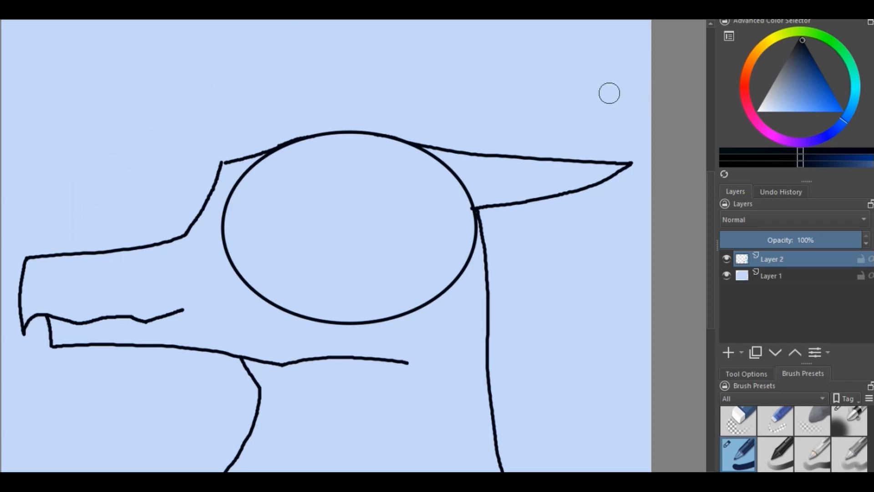
{"action": "mouse_move", "coordinate": [514, 79]}
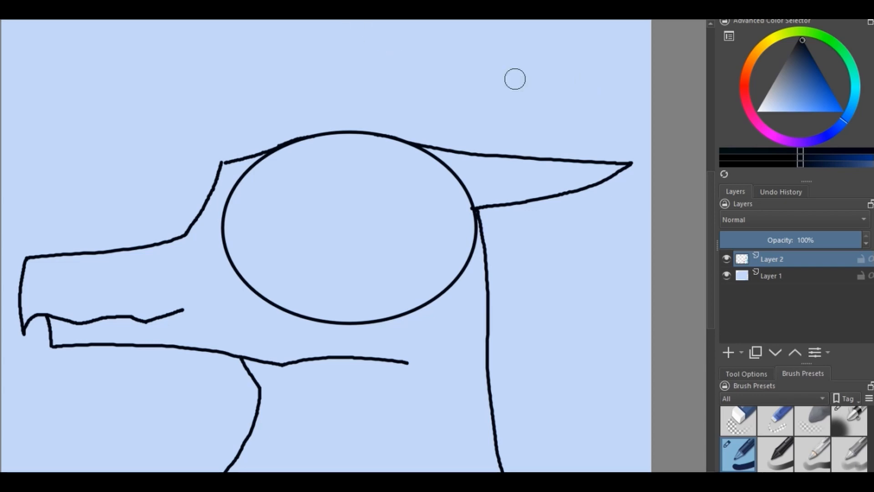
{"action": "mouse_move", "coordinate": [259, 138]}
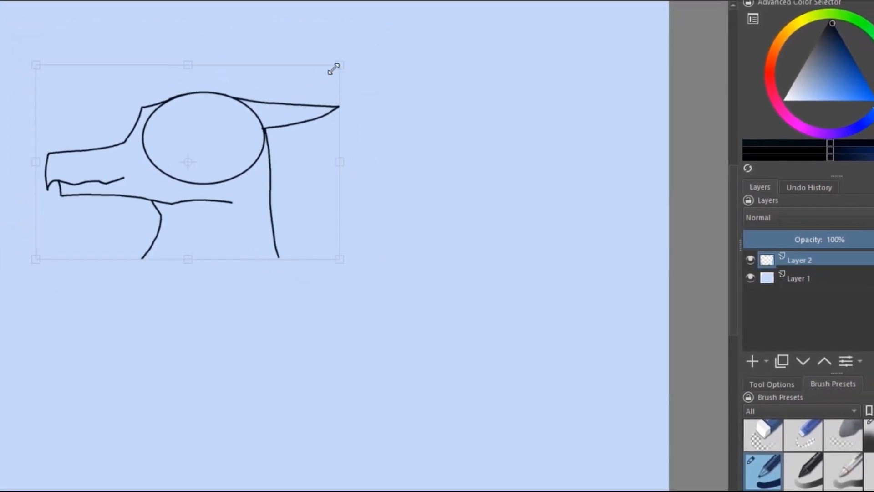
Drag the transform corner handle inward to squeeze the dragon head sketch narrower and smaller.
{"action": "left_click_drag", "start_coordinate": [333, 69], "coordinate": [178, 109]}
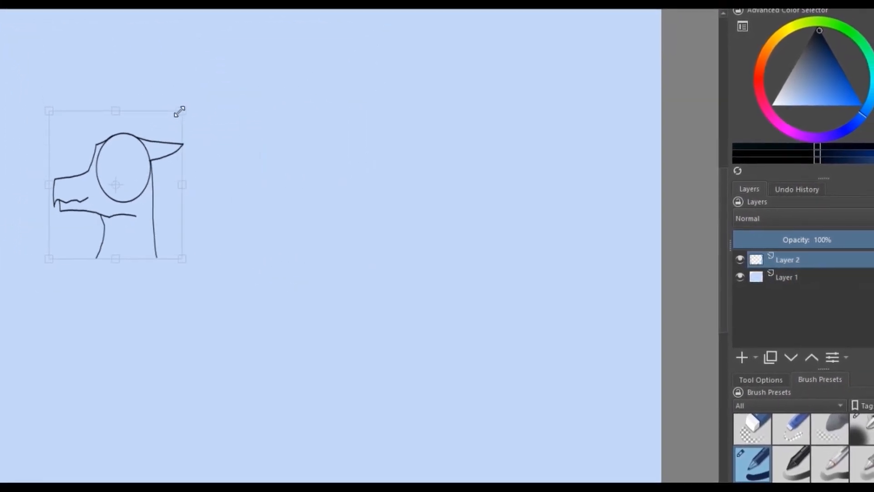